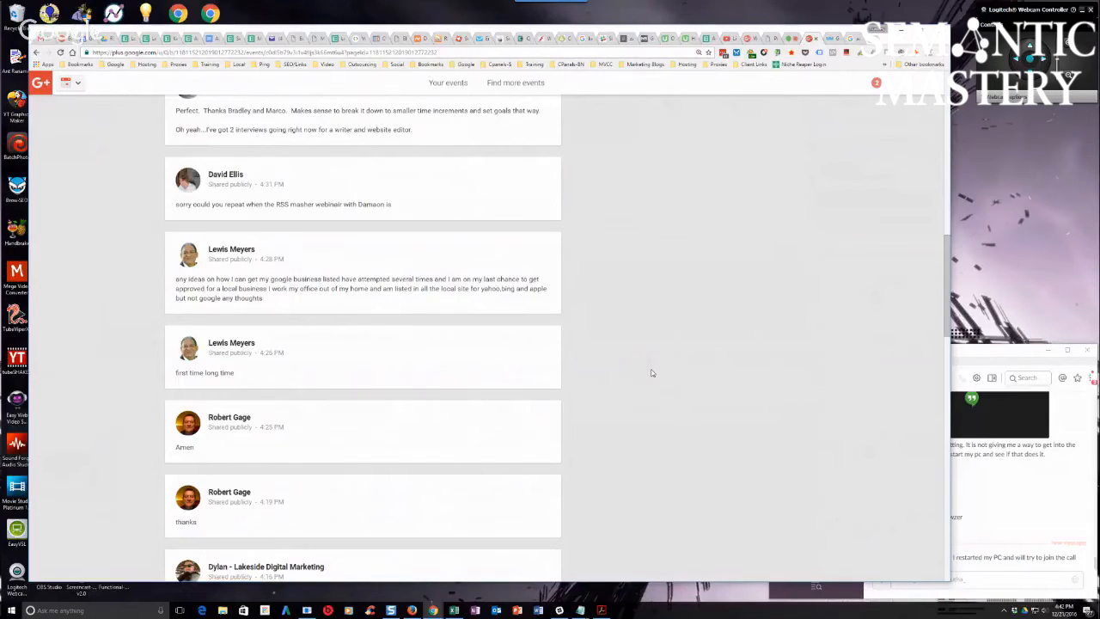
{"action": "mouse_move", "coordinate": [419, 348]}
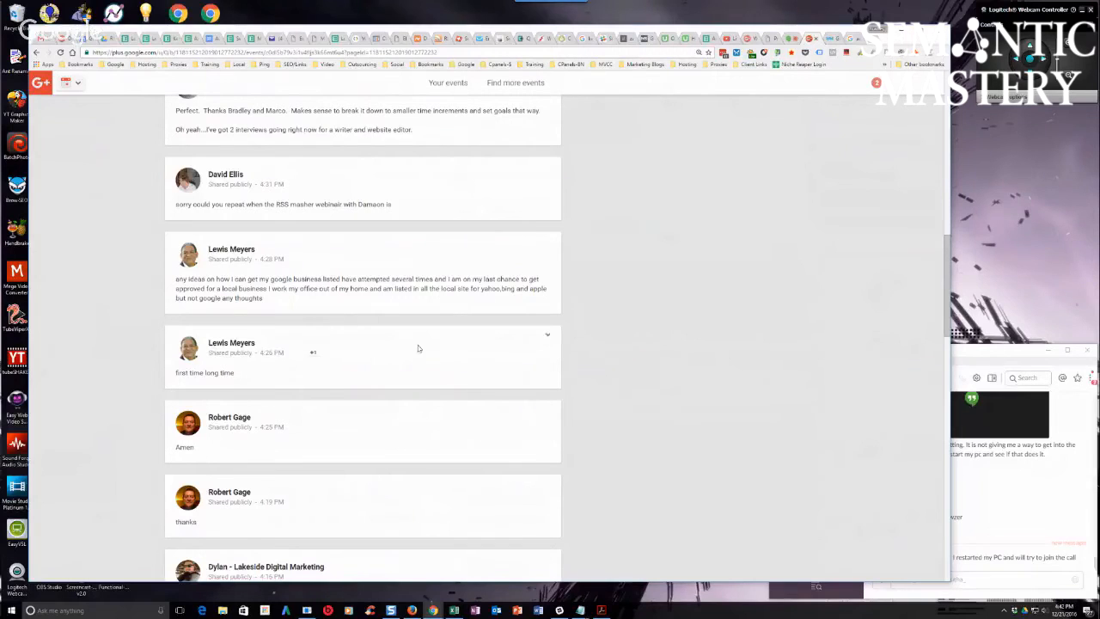
{"action": "mouse_move", "coordinate": [510, 338]}
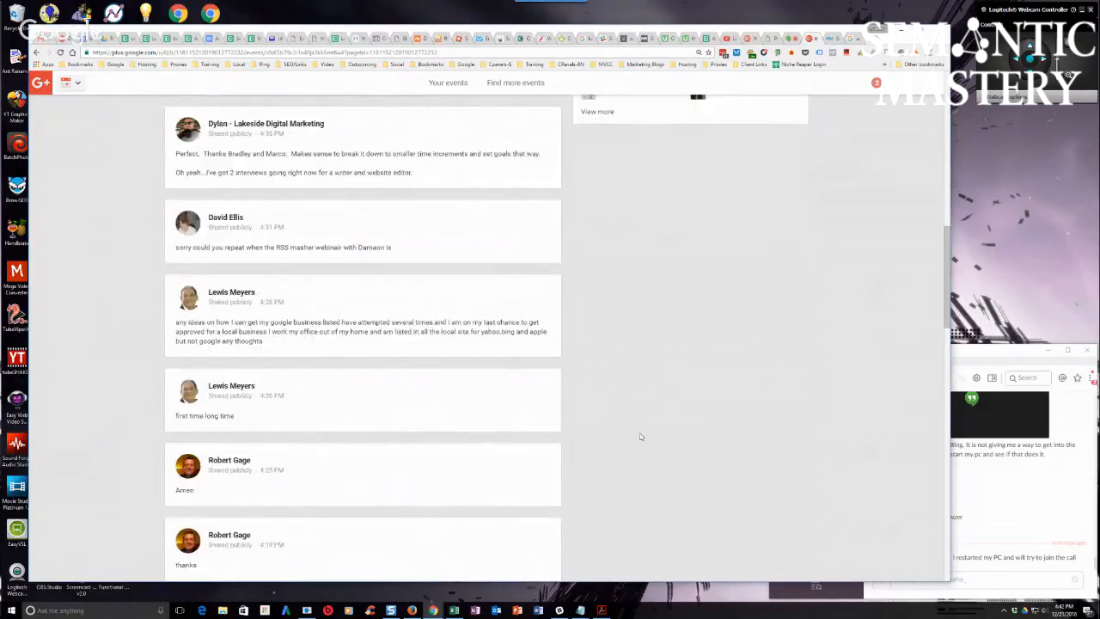
{"action": "mouse_move", "coordinate": [696, 373]}
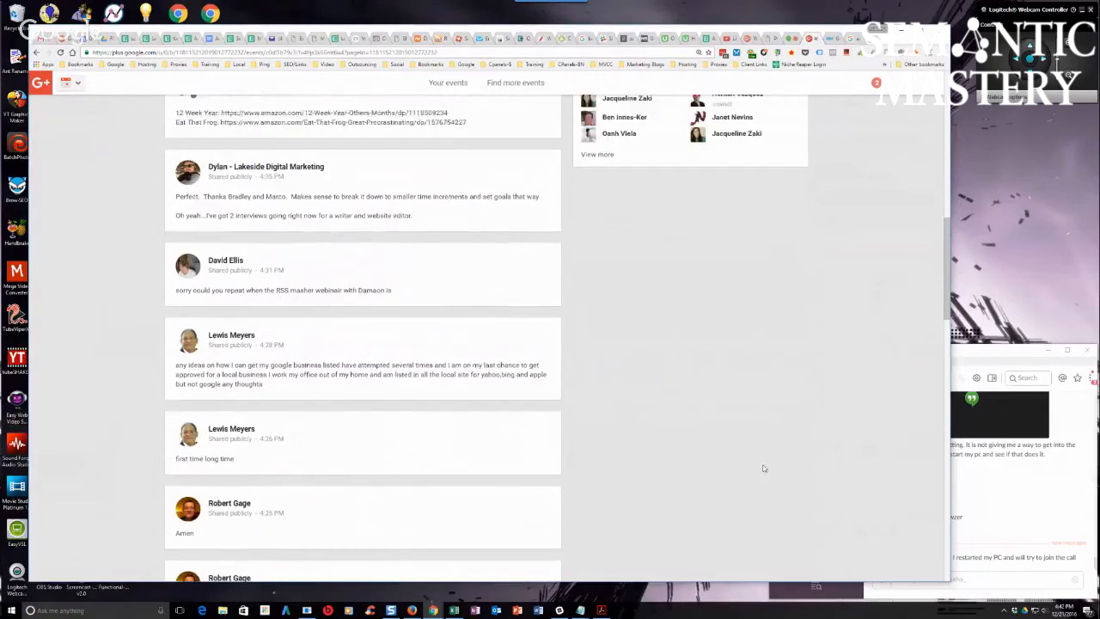
{"action": "scroll", "scroll_direction": "down", "scroll_amount": 3}
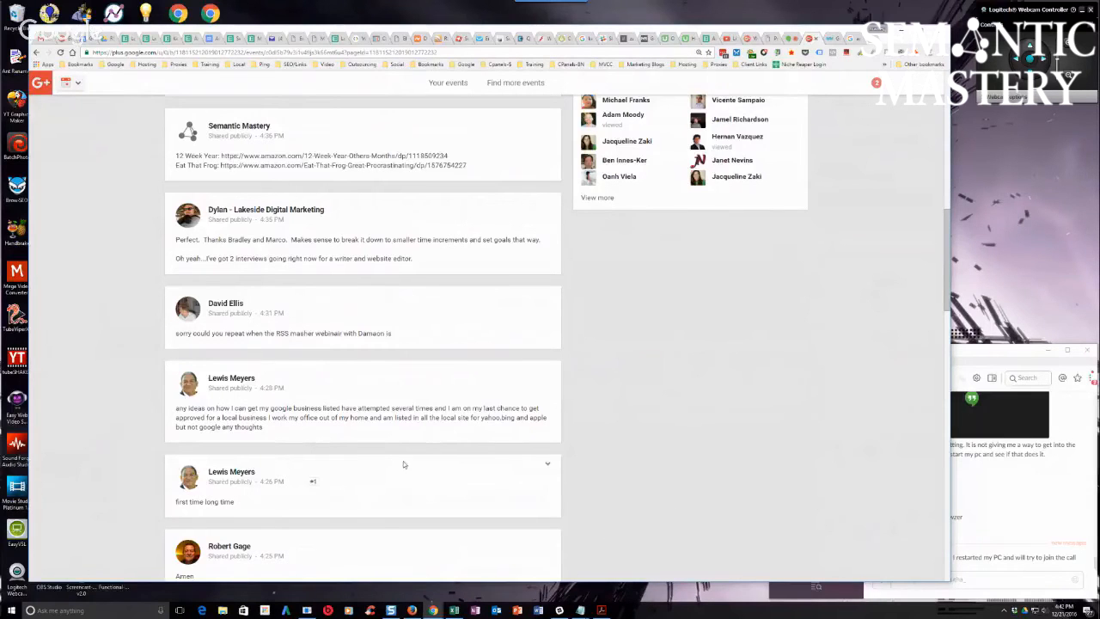
{"action": "mouse_move", "coordinate": [636, 433]}
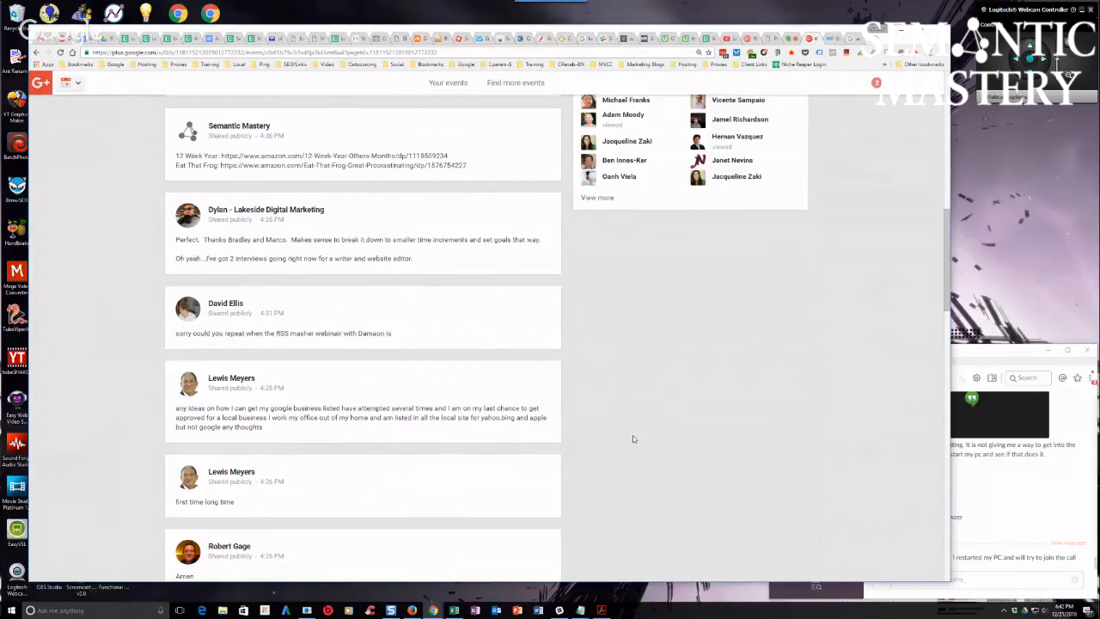
{"action": "mouse_move", "coordinate": [556, 289]}
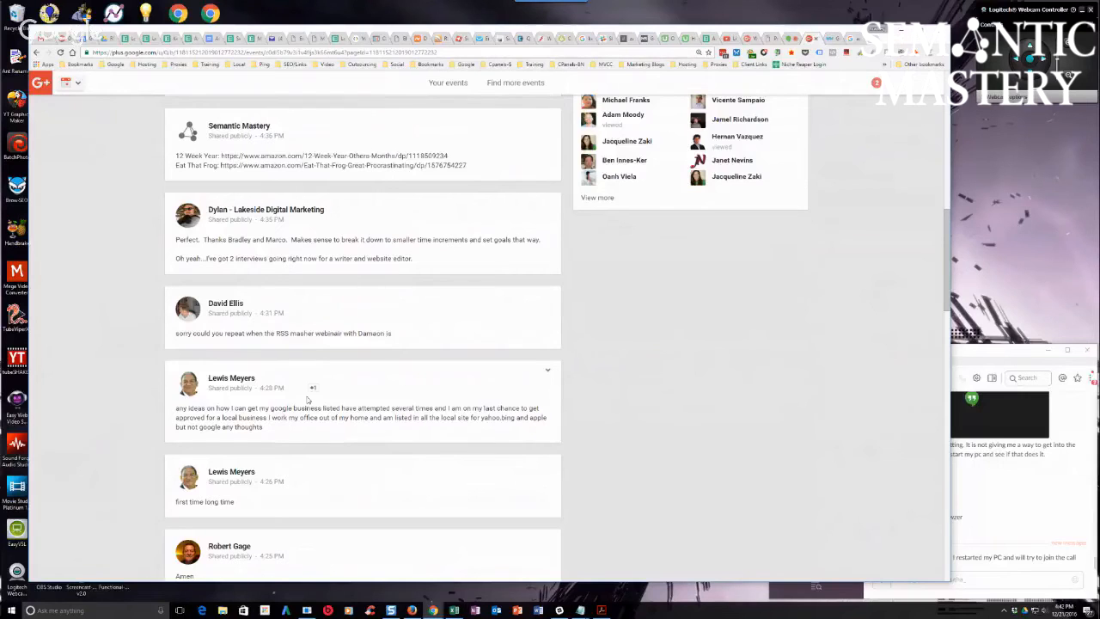
{"action": "mouse_move", "coordinate": [385, 427]}
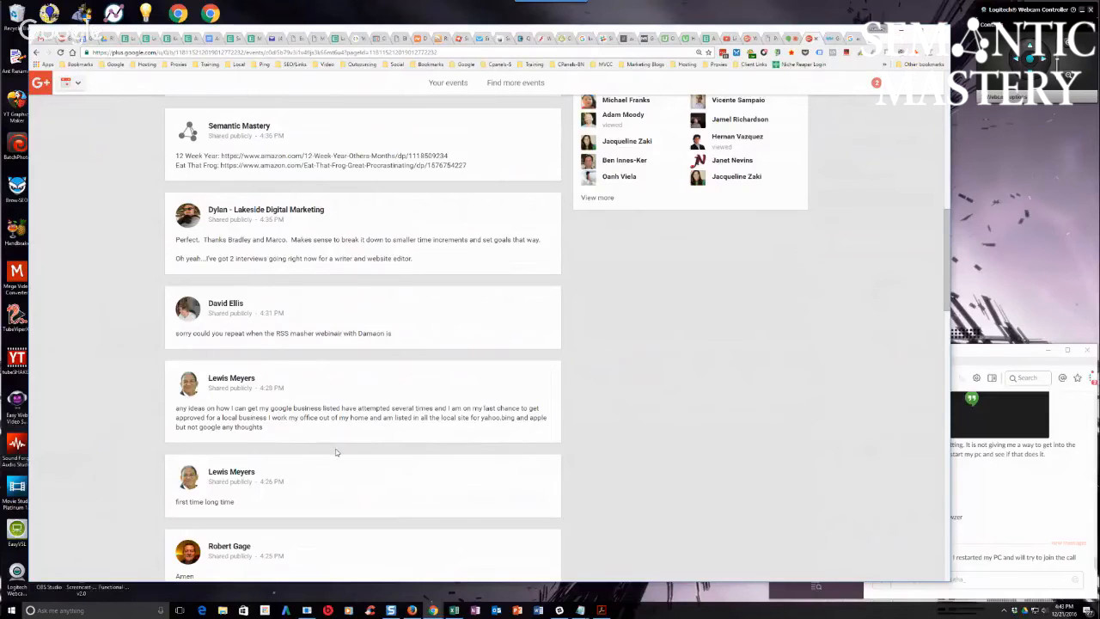
{"action": "mouse_move", "coordinate": [341, 450]}
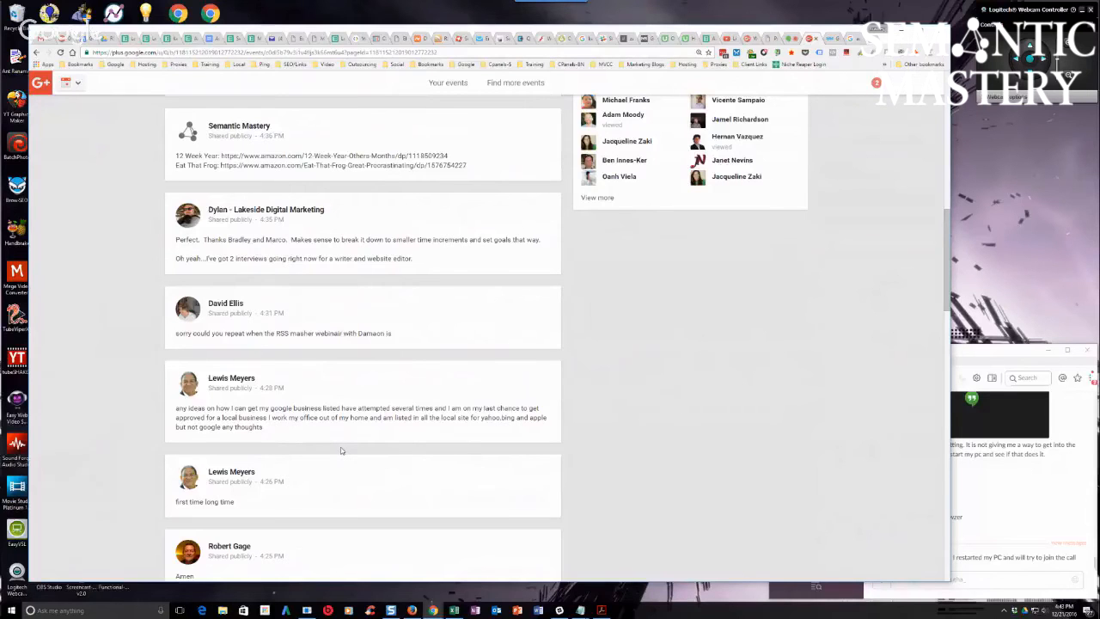
{"action": "mouse_move", "coordinate": [339, 453]}
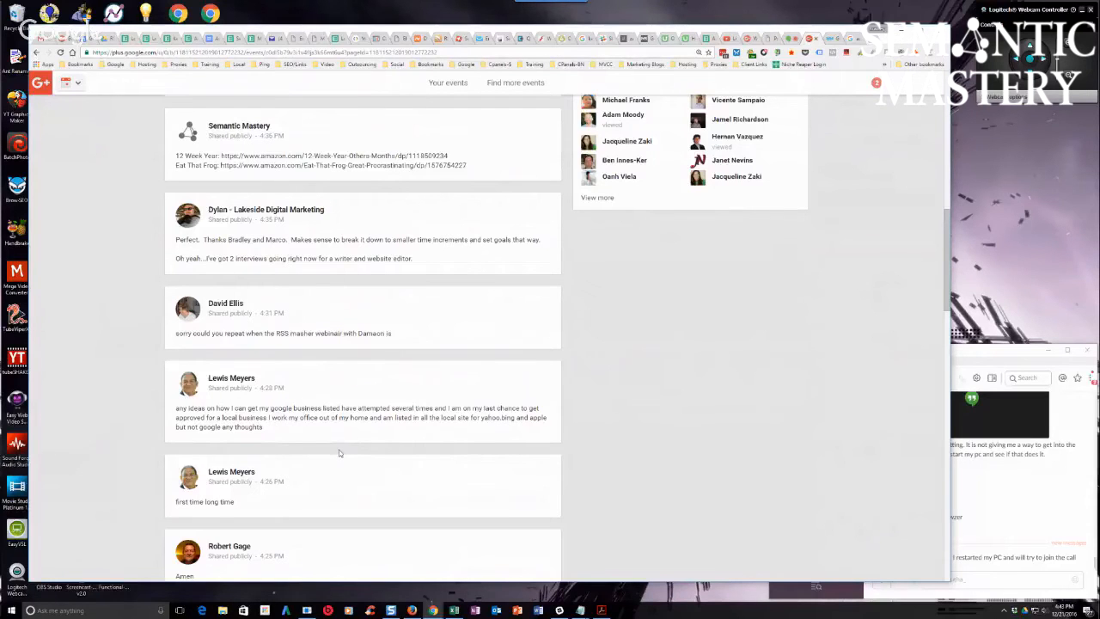
{"action": "mouse_move", "coordinate": [336, 457]}
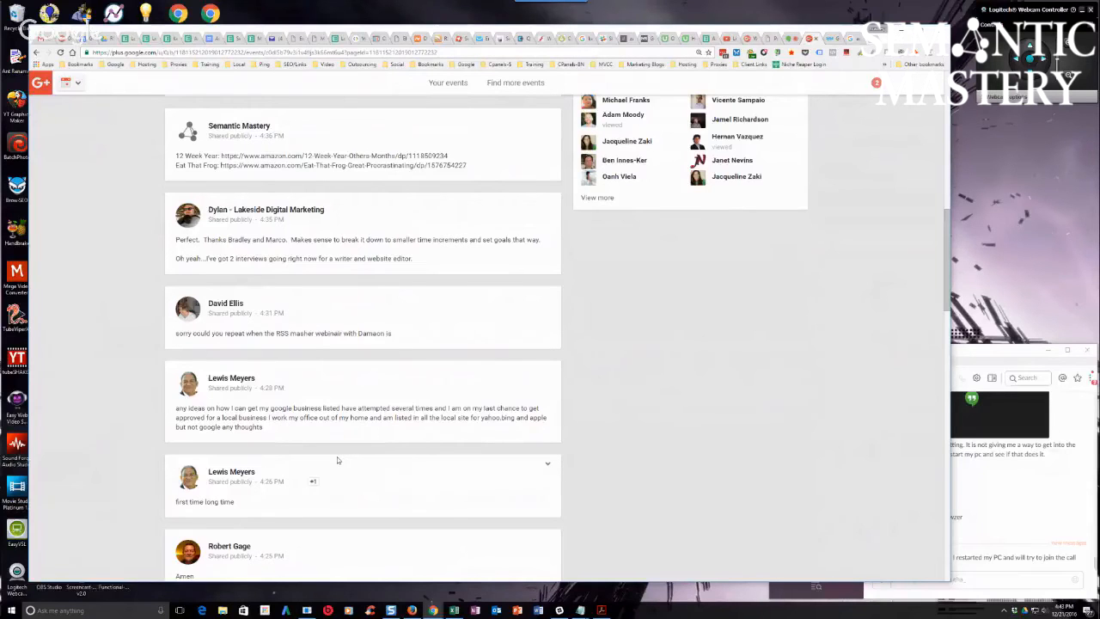
{"action": "mouse_move", "coordinate": [343, 469]}
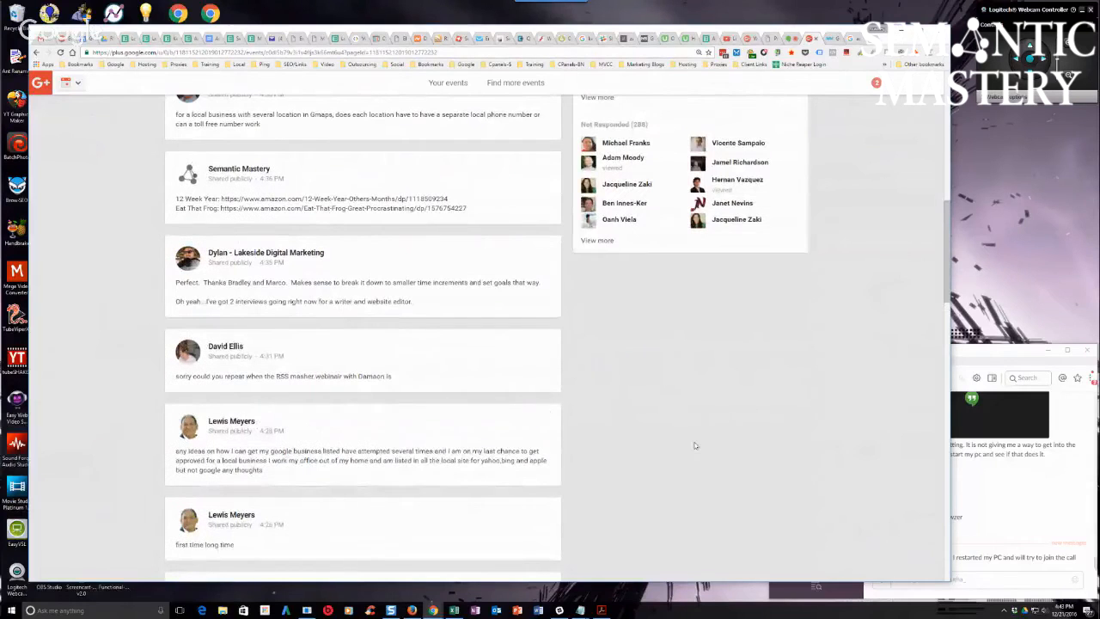
{"action": "scroll", "scroll_direction": "down", "scroll_amount": 3}
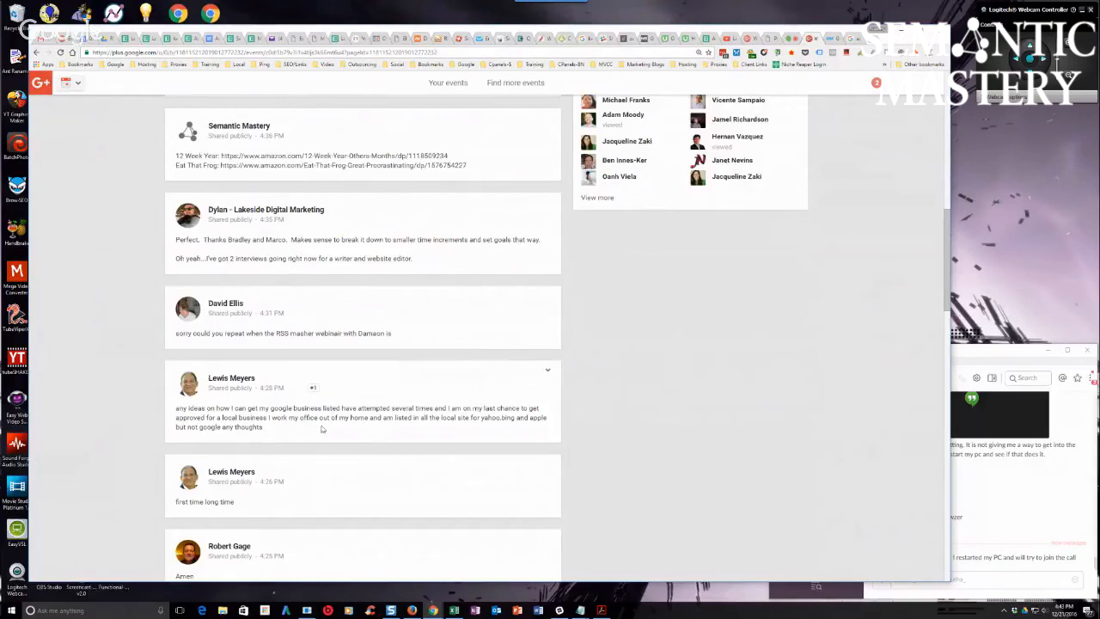
{"action": "scroll", "scroll_direction": "down", "scroll_amount": 3}
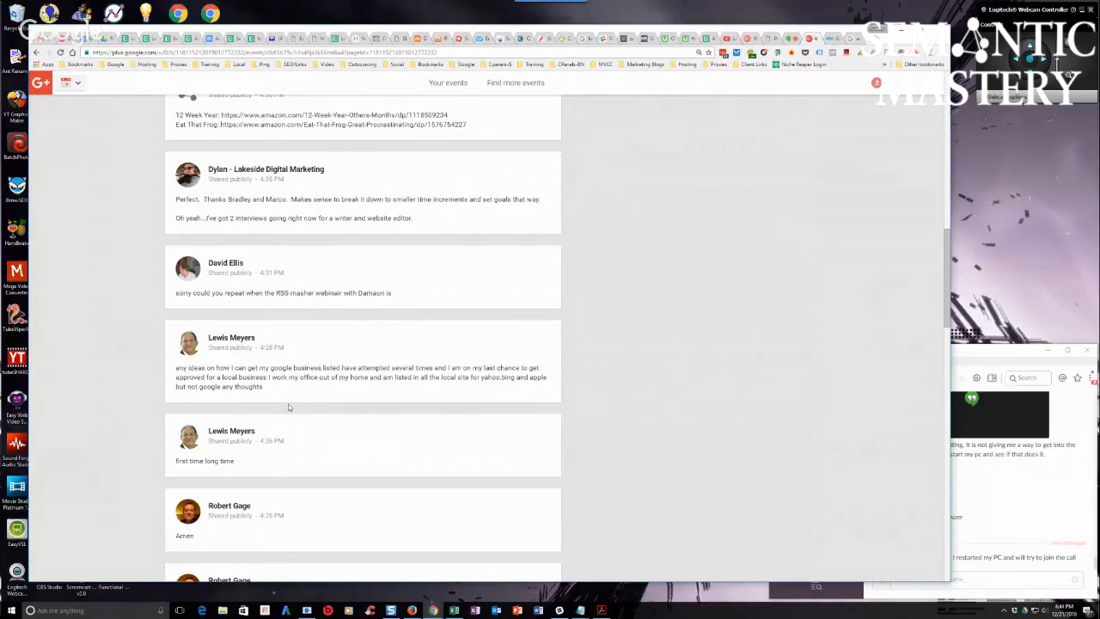
{"action": "mouse_move", "coordinate": [677, 411]}
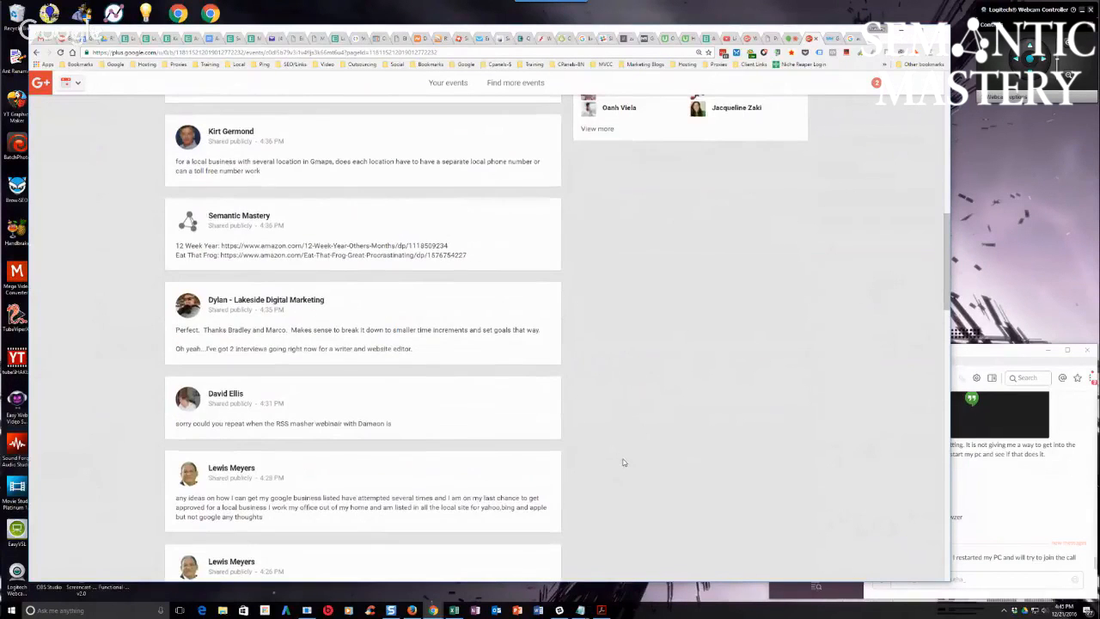
{"action": "mouse_move", "coordinate": [623, 455]}
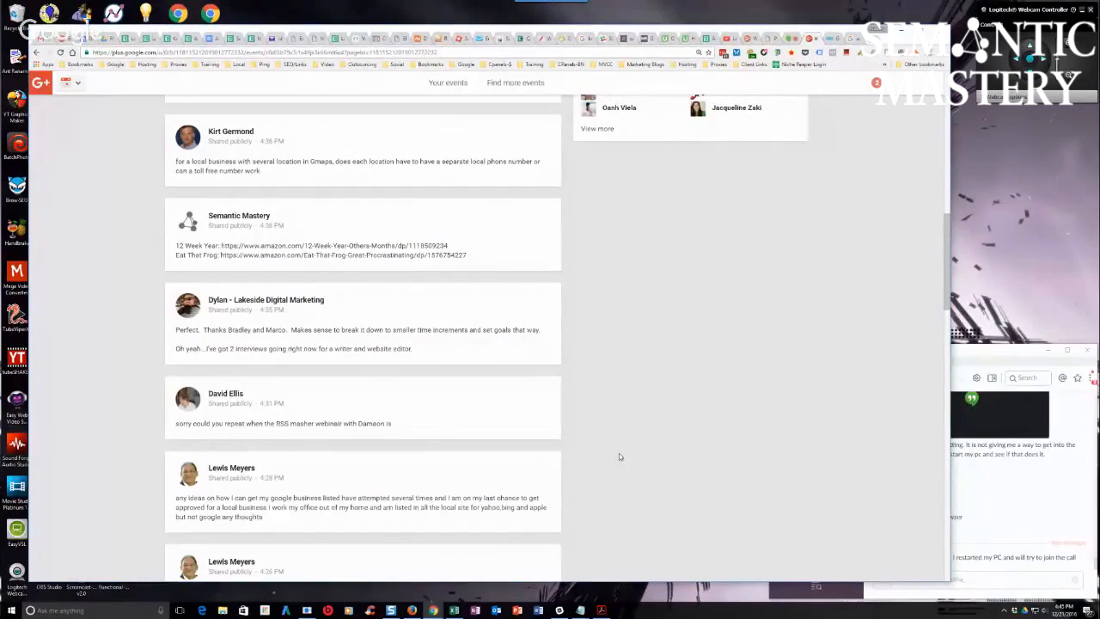
{"action": "mouse_move", "coordinate": [622, 498]}
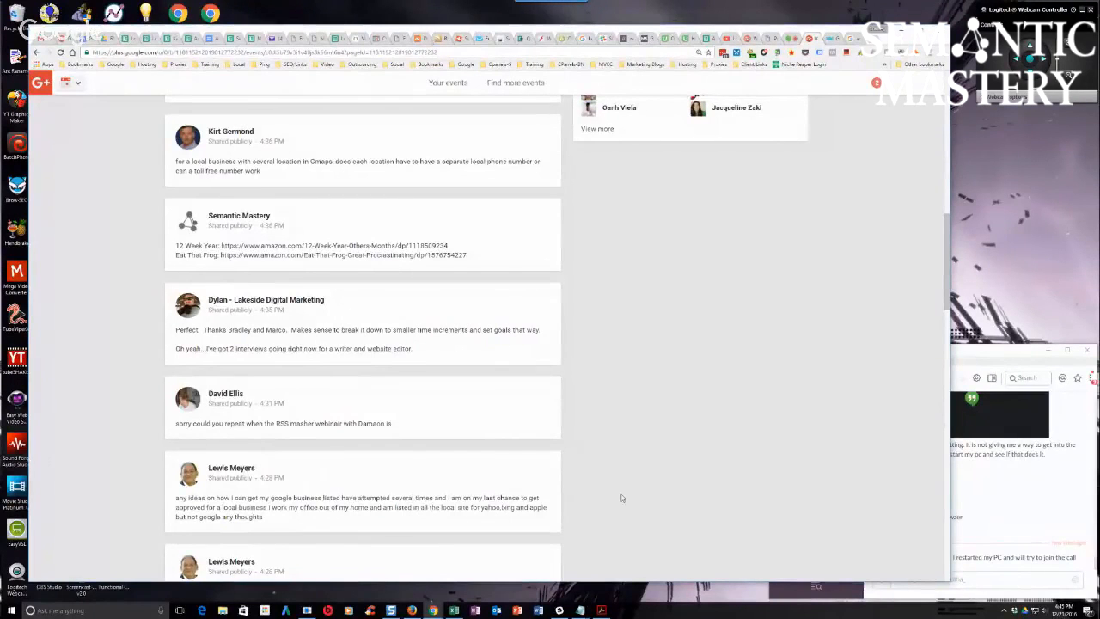
{"action": "mouse_move", "coordinate": [670, 468]}
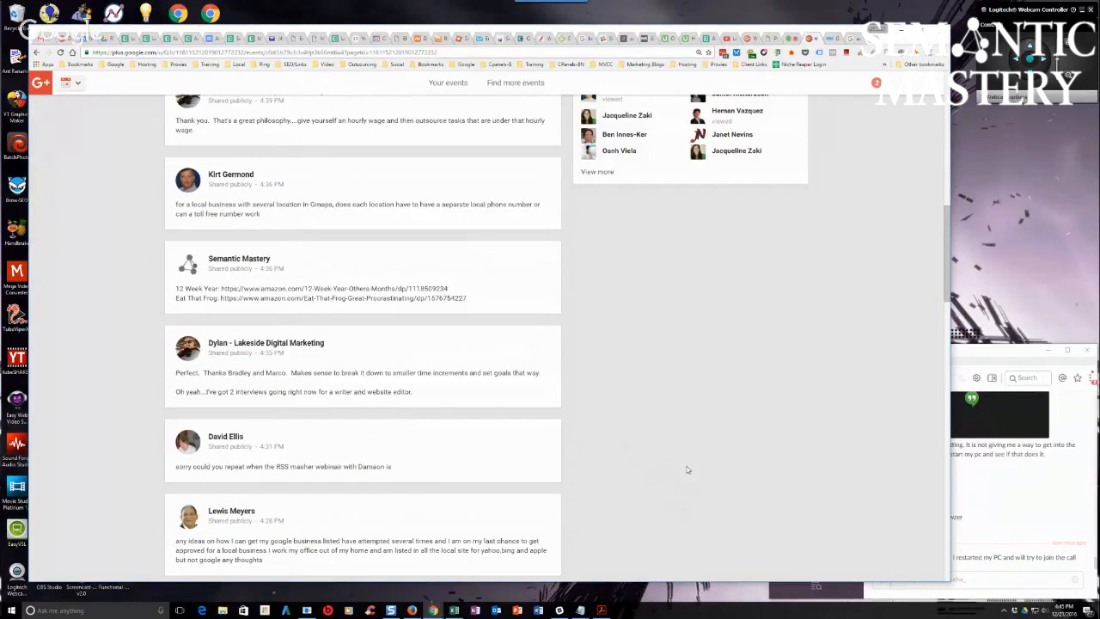
{"action": "mouse_move", "coordinate": [677, 465]}
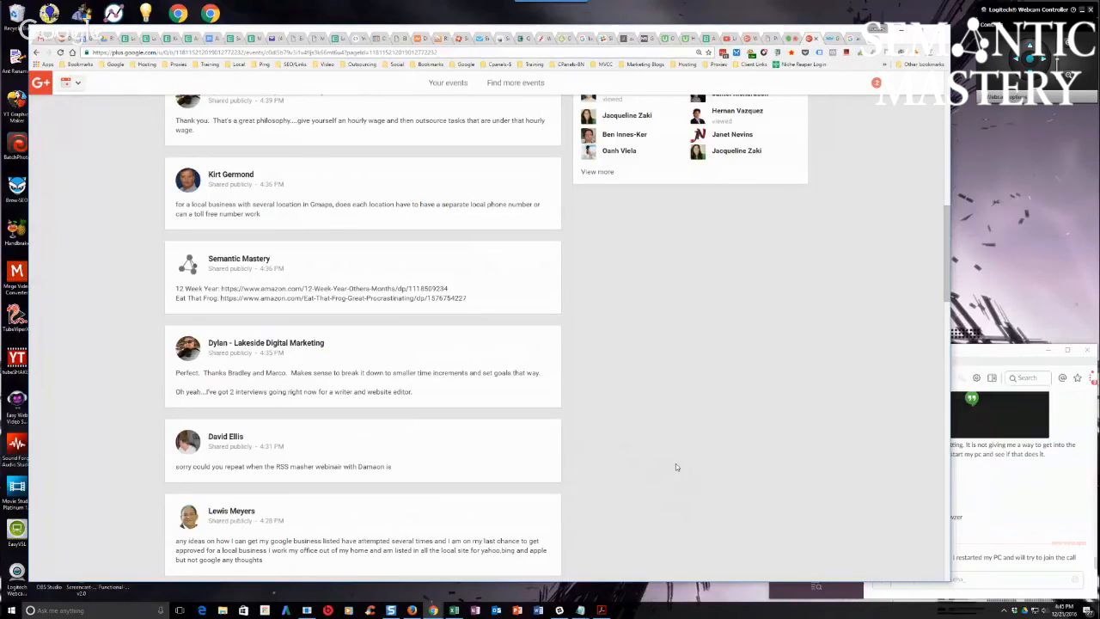
{"action": "mouse_move", "coordinate": [678, 466]}
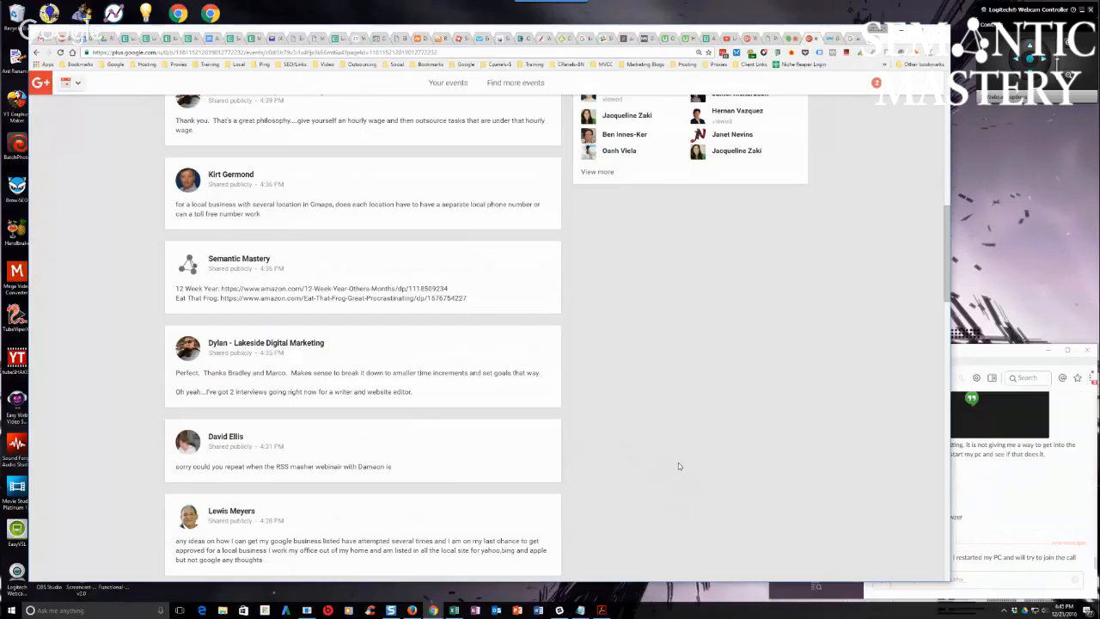